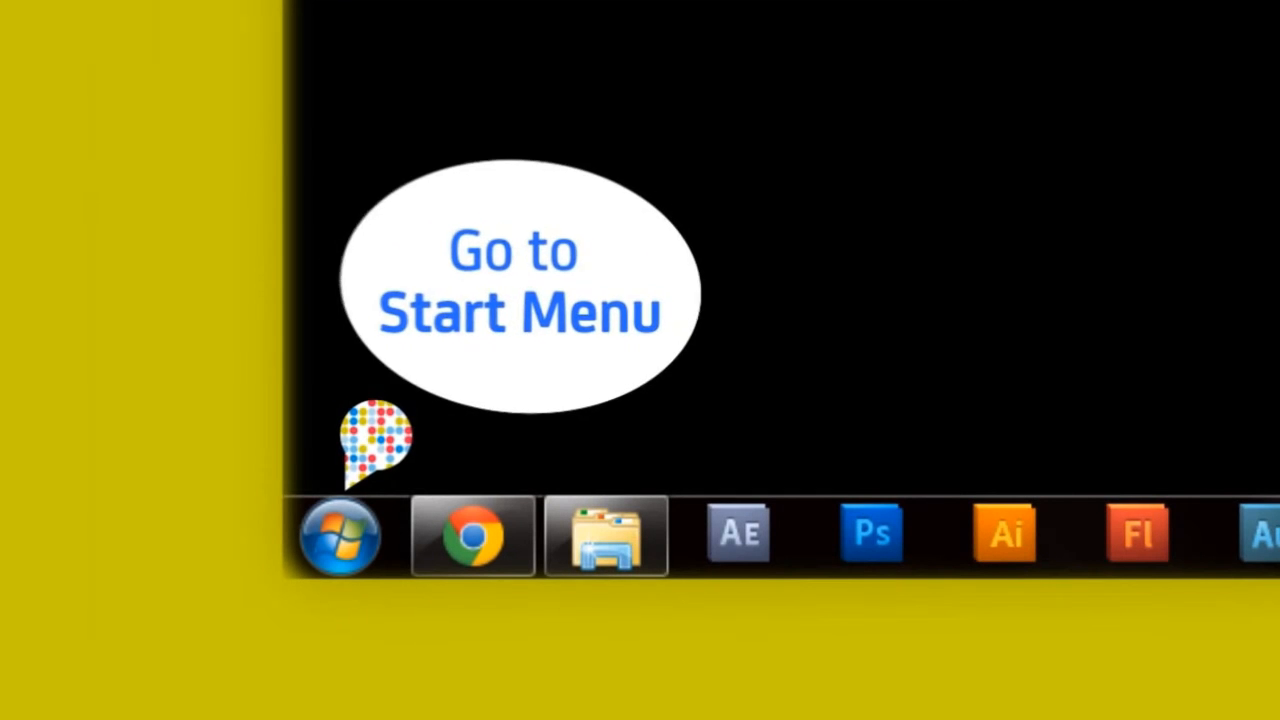
# Step: Launch Command Prompt from Start > All Programs > Accessories
pyautogui.click(340, 536)
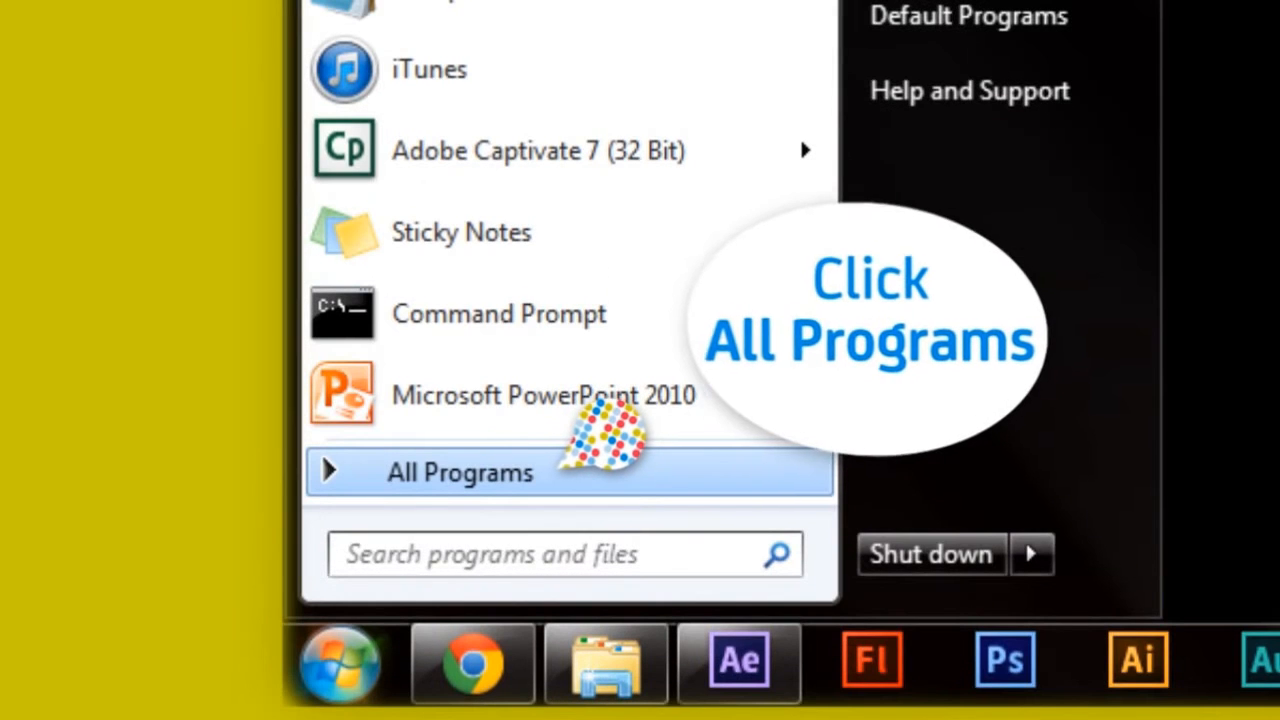
pyautogui.click(460, 472)
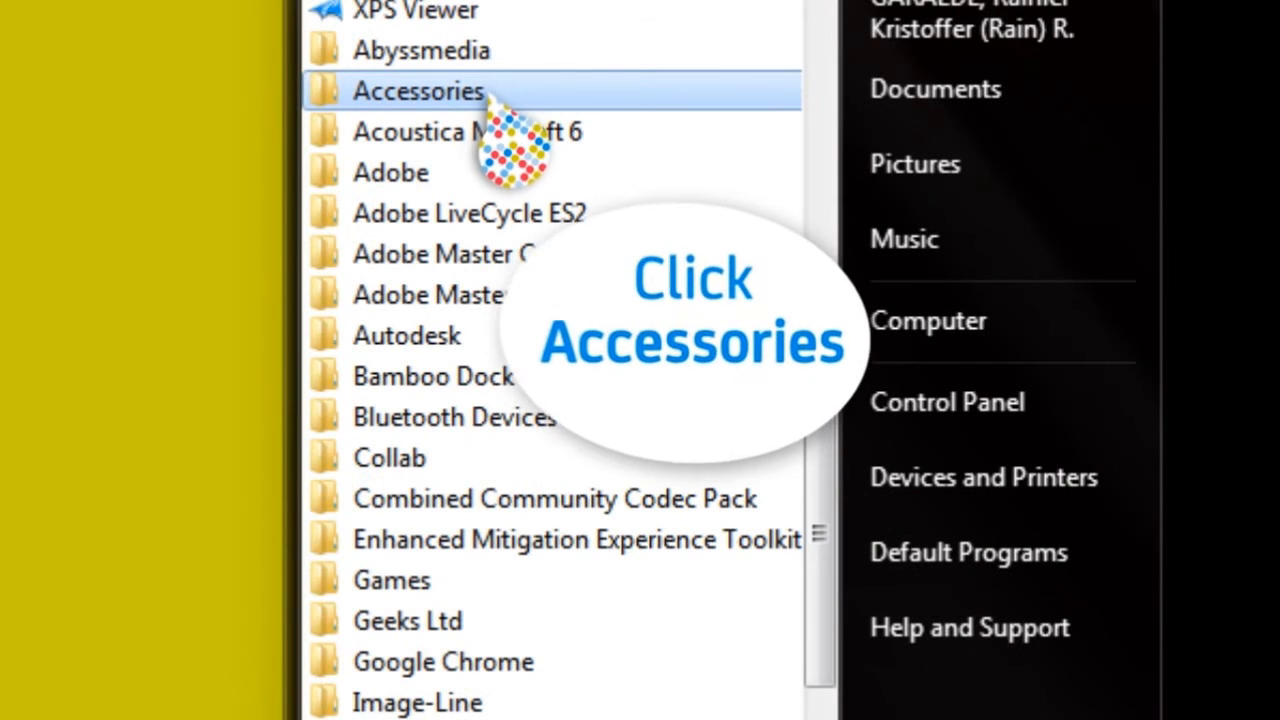
pyautogui.click(418, 90)
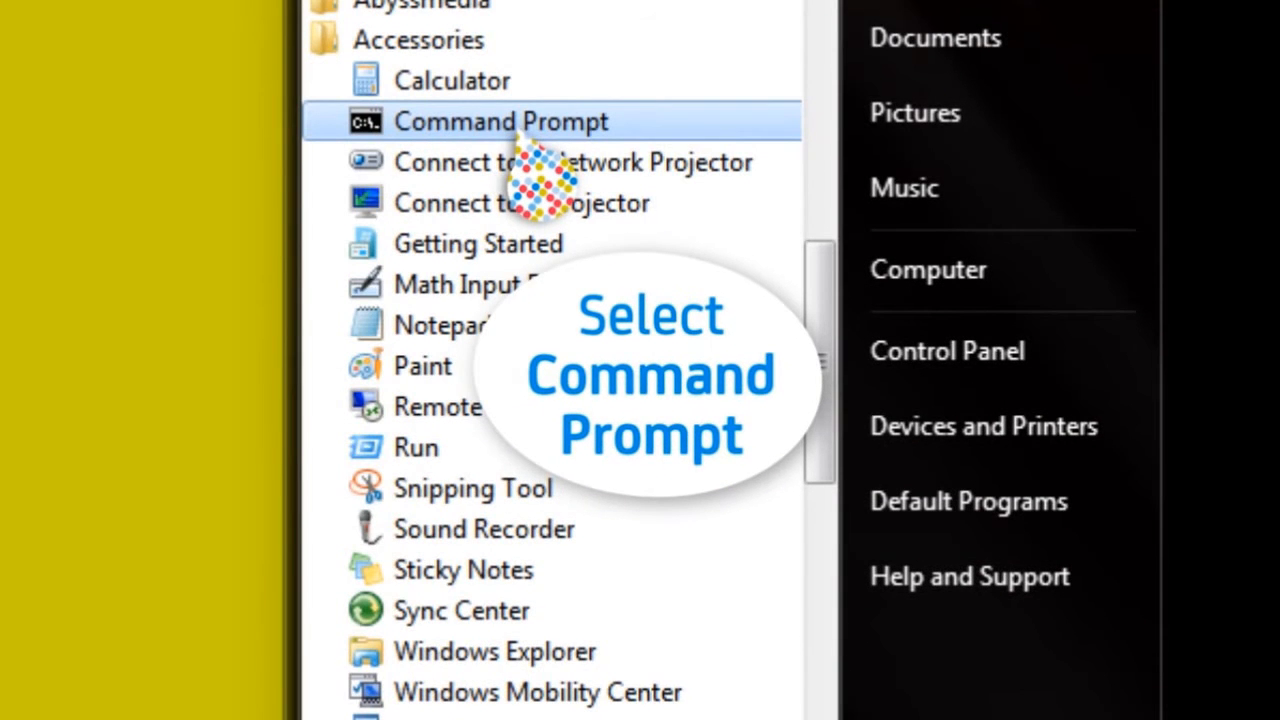
pyautogui.click(500, 122)
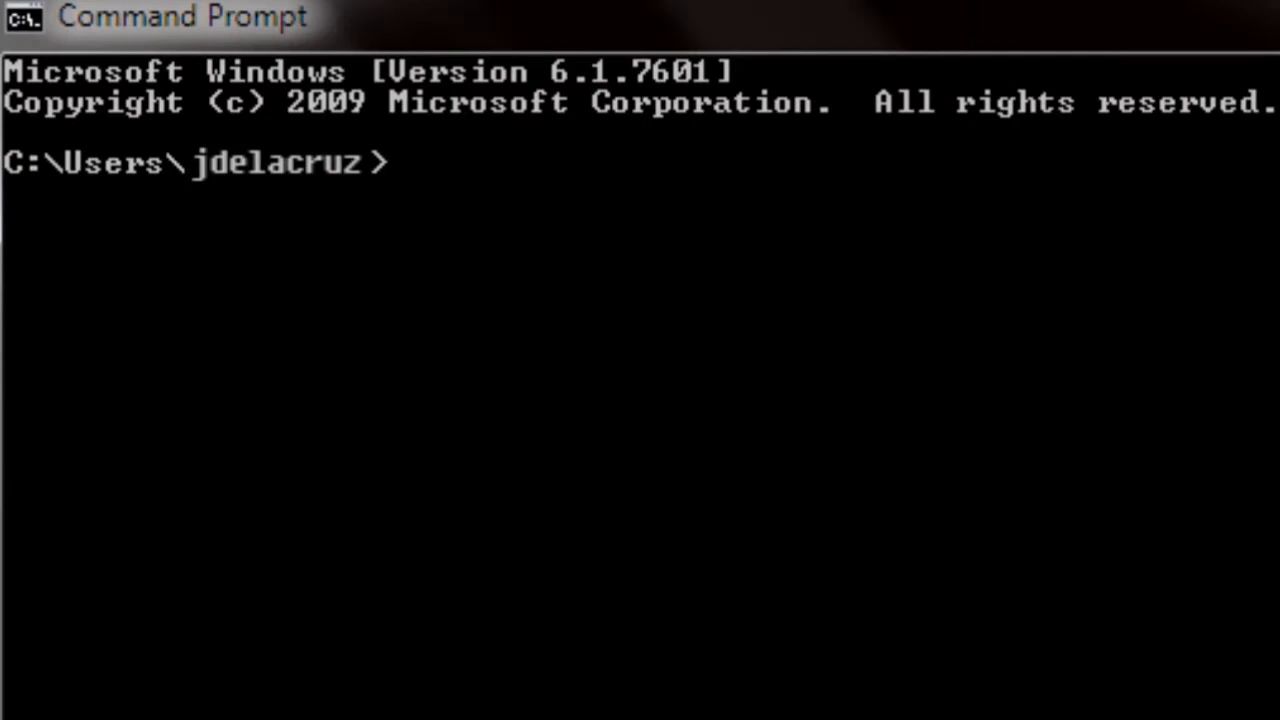
# Step: Enter the IPCONFIG command to display the IP configuration
pyautogui.write('IPCON')
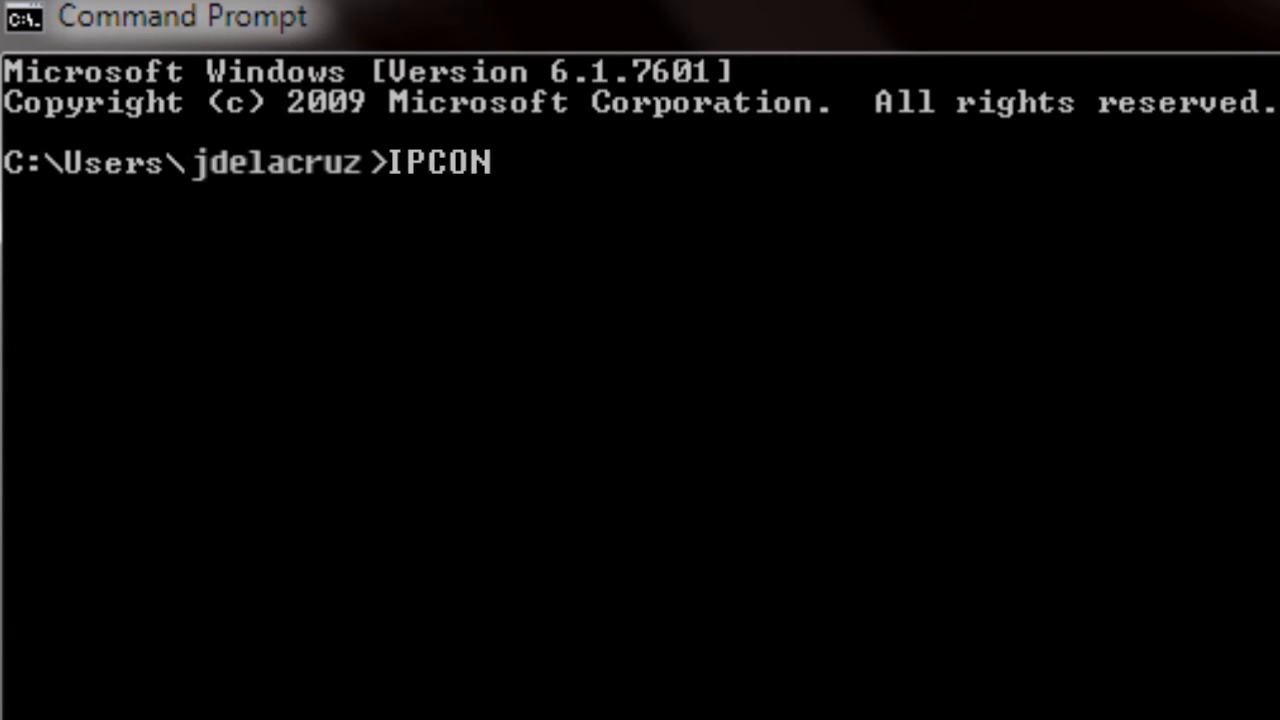
pyautogui.write('FIG')
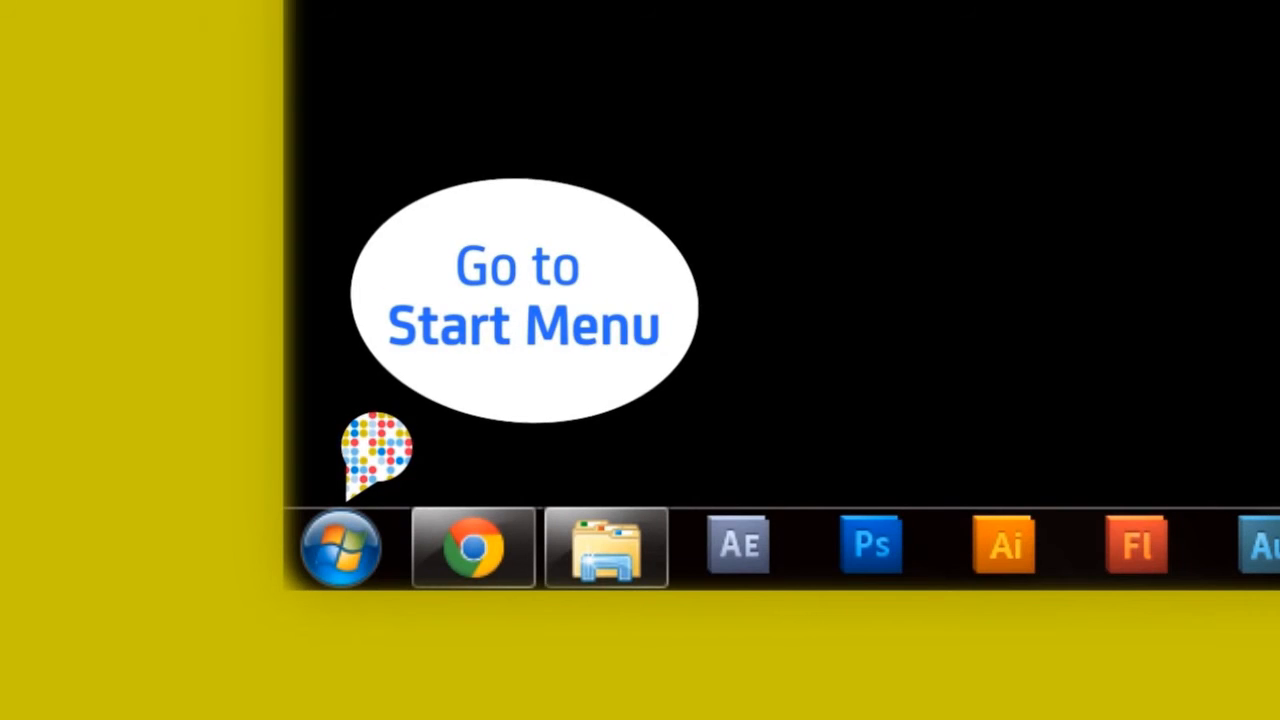
# Step: Reopen Command Prompt from the Accessories folder of the Start menu
pyautogui.click(340, 548)
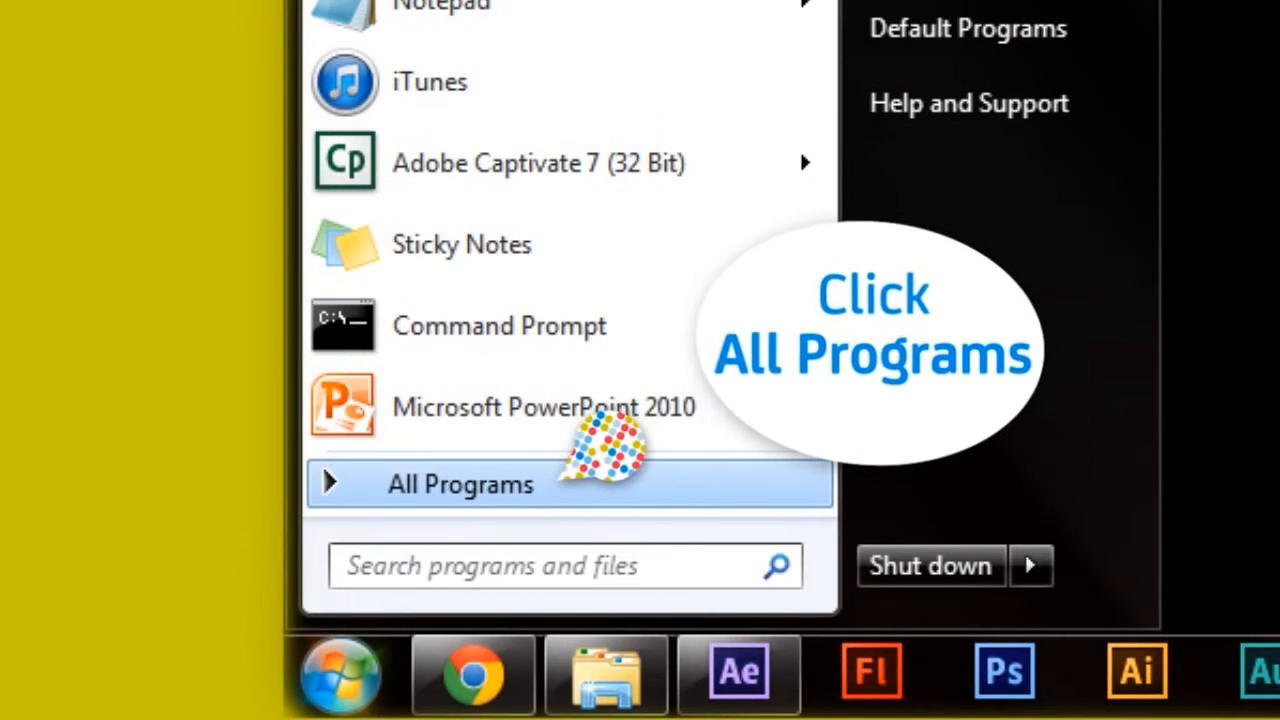
pyautogui.click(460, 482)
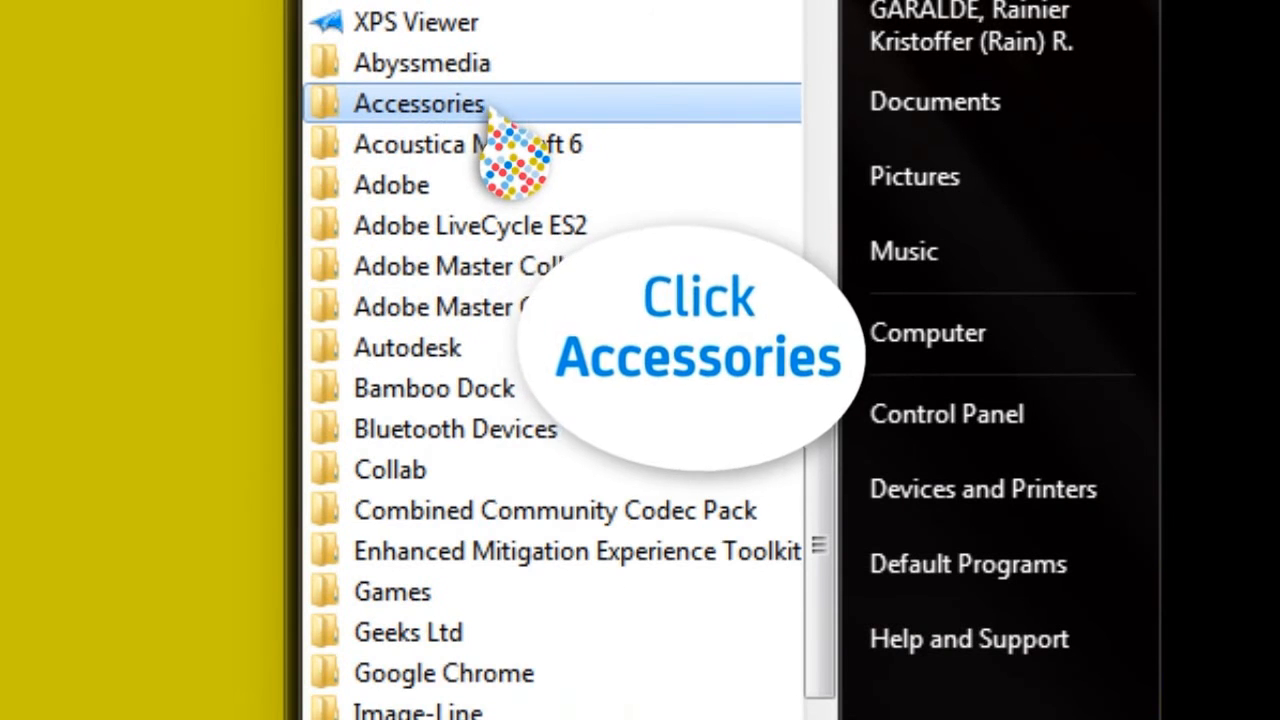
pyautogui.click(418, 104)
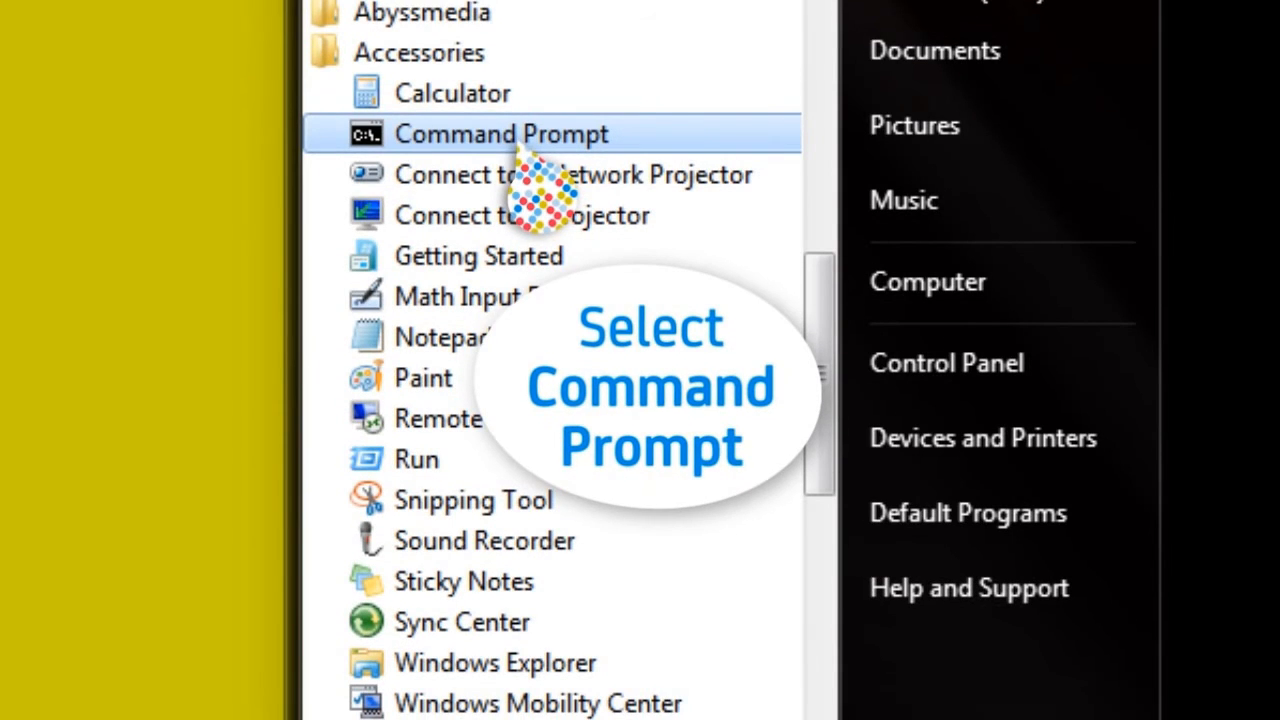
pyautogui.click(500, 132)
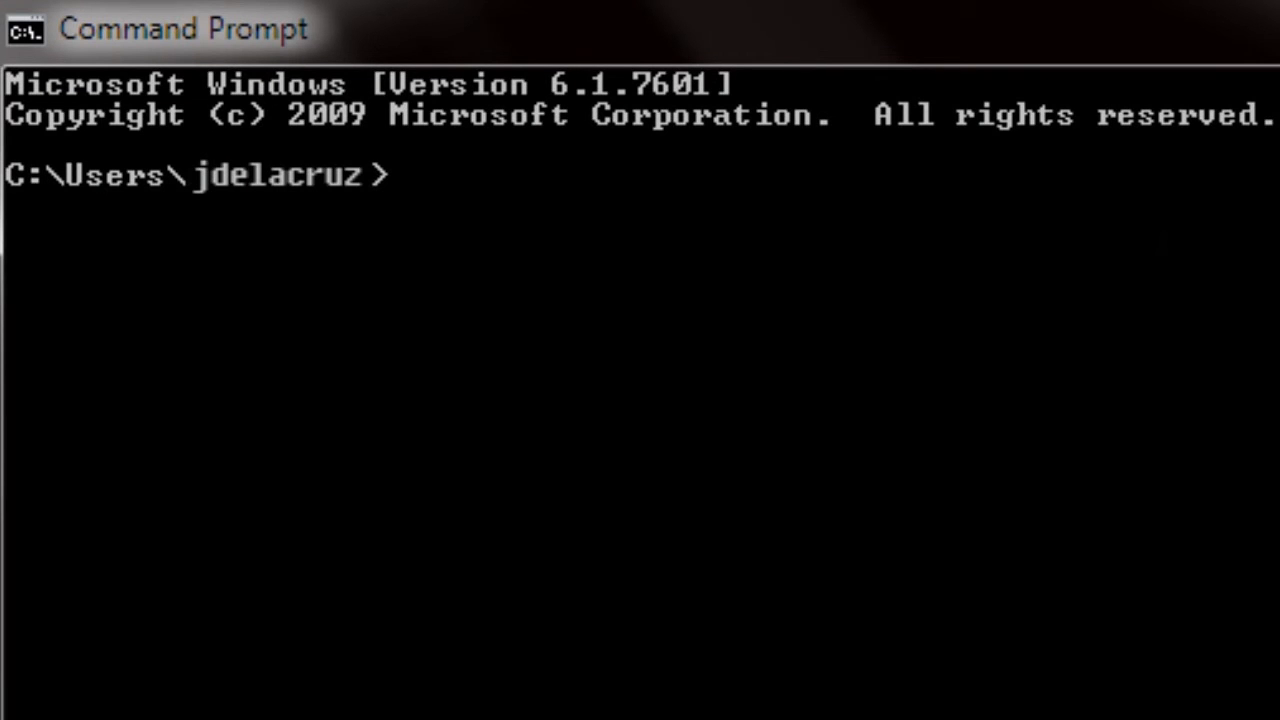
# Step: Run IPCONFIG /Release, then enter ipconfig /renew to request a new address
pyautogui.write('IPCONFIG /Re')
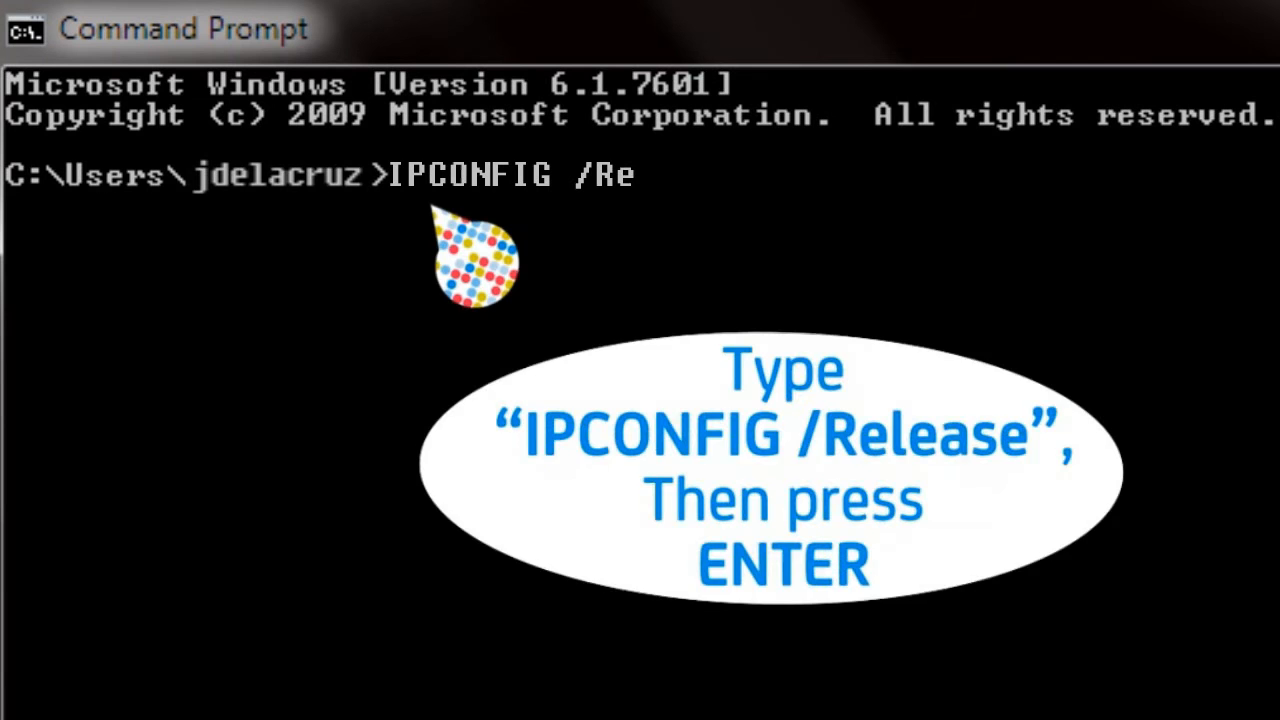
pyautogui.write('lease')
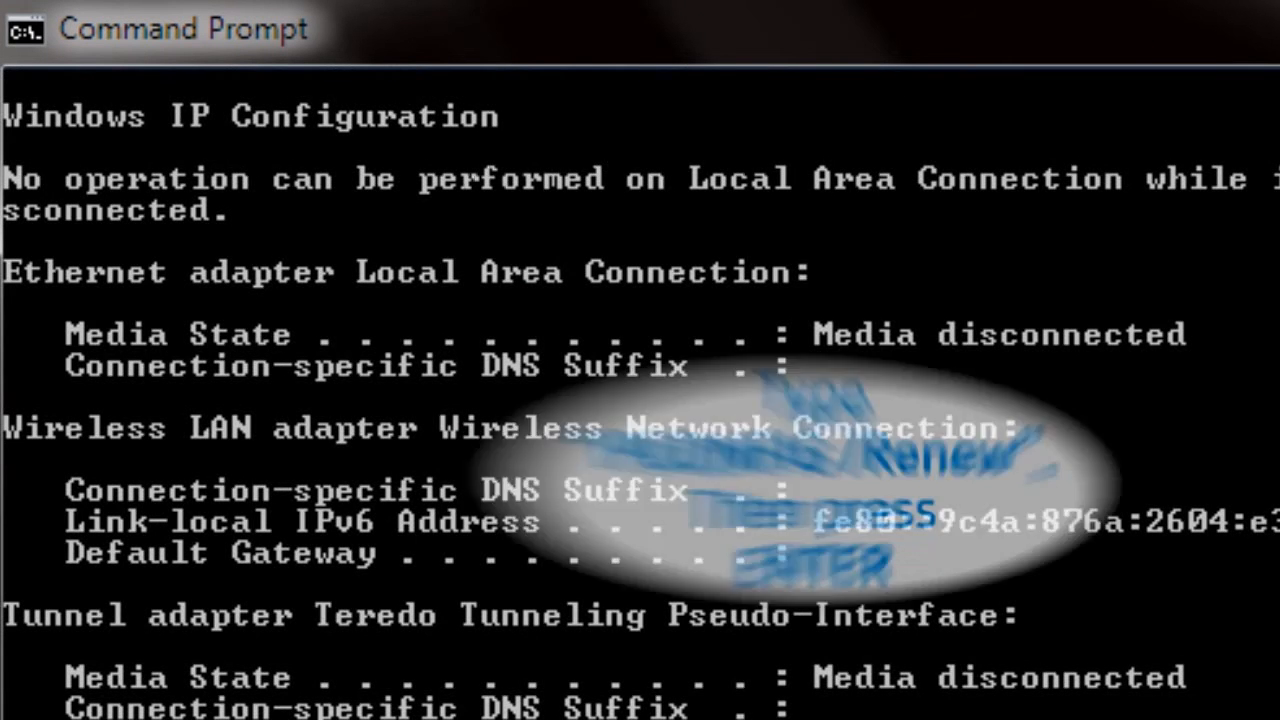
pyautogui.write('ipconfi')
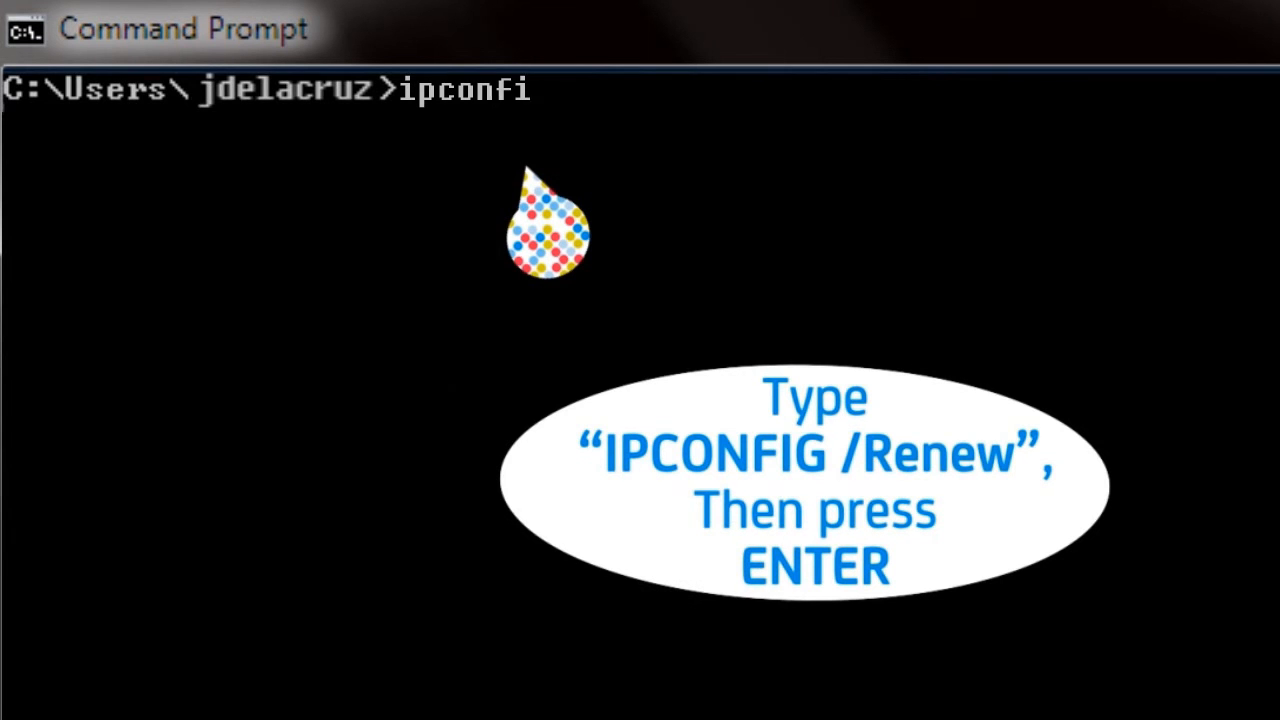
pyautogui.write('g /renew')
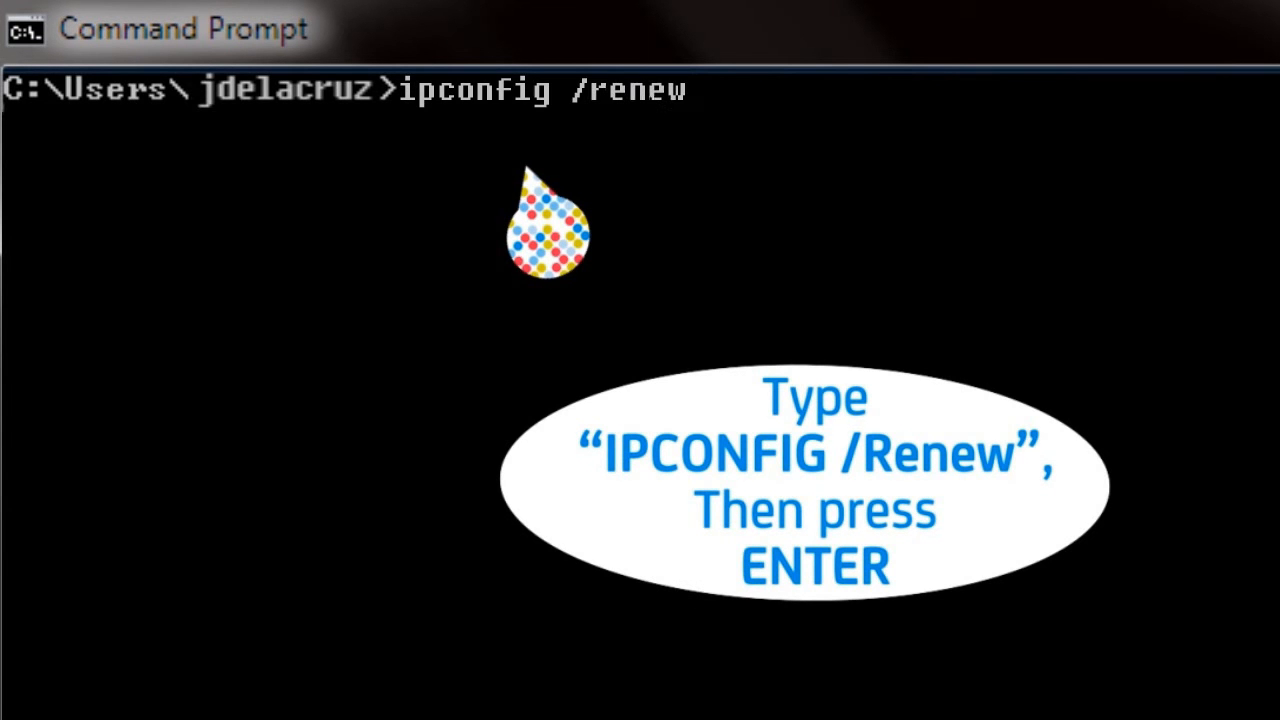